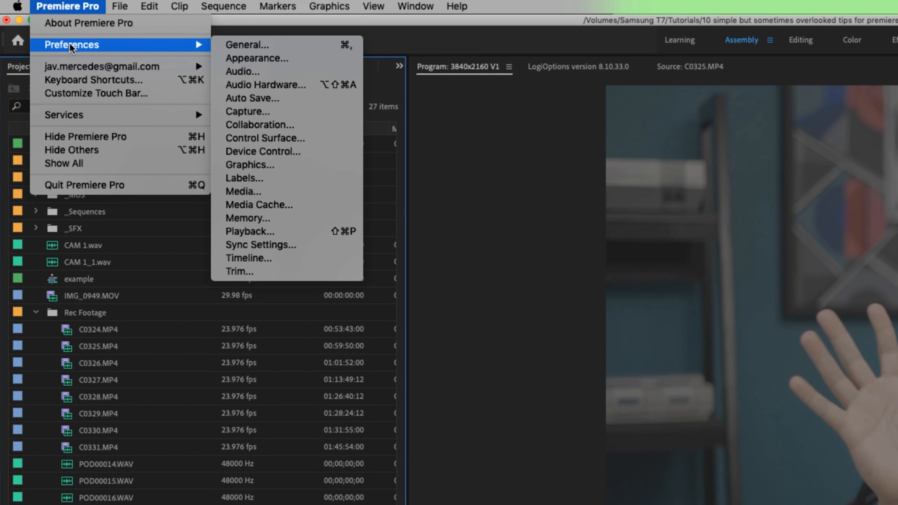
{"action": "mouse_move", "coordinate": [292, 235]}
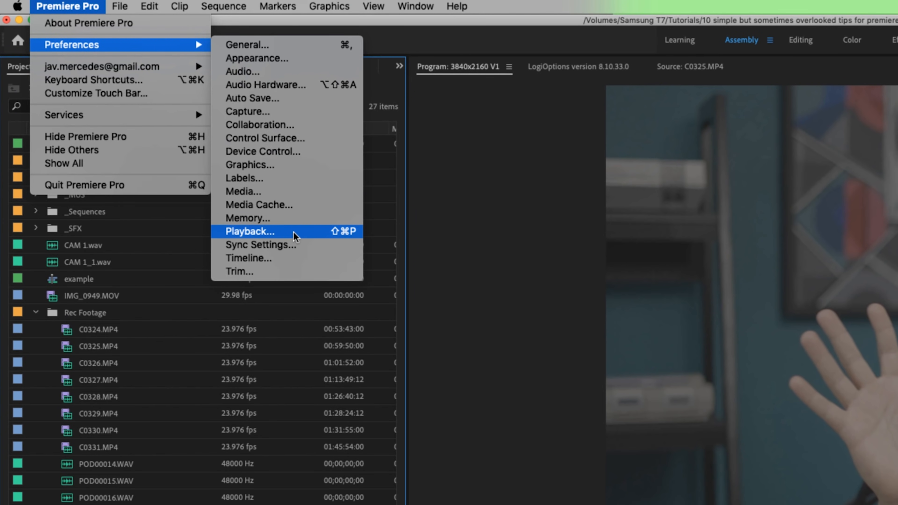
Set the Playback preferences video device to Adobe Monitor 2
{"action": "left_click", "coordinate": [248, 232]}
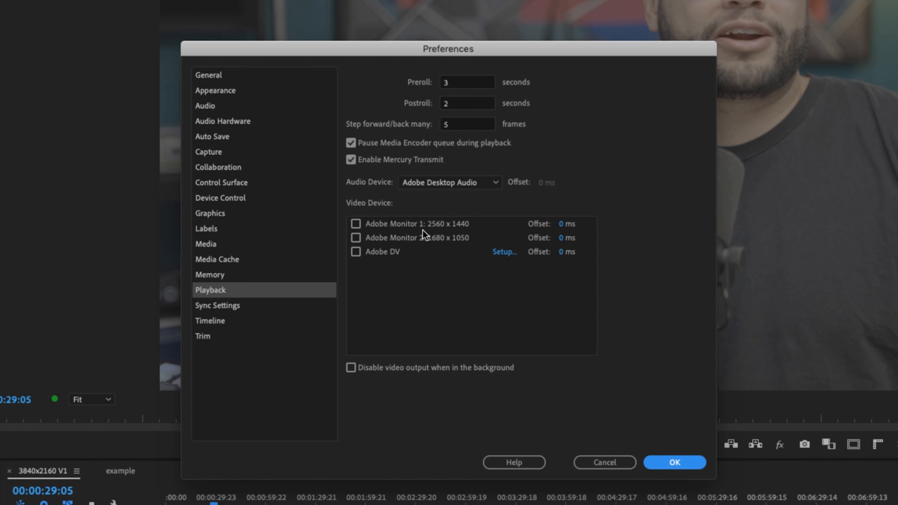
{"action": "mouse_move", "coordinate": [448, 242]}
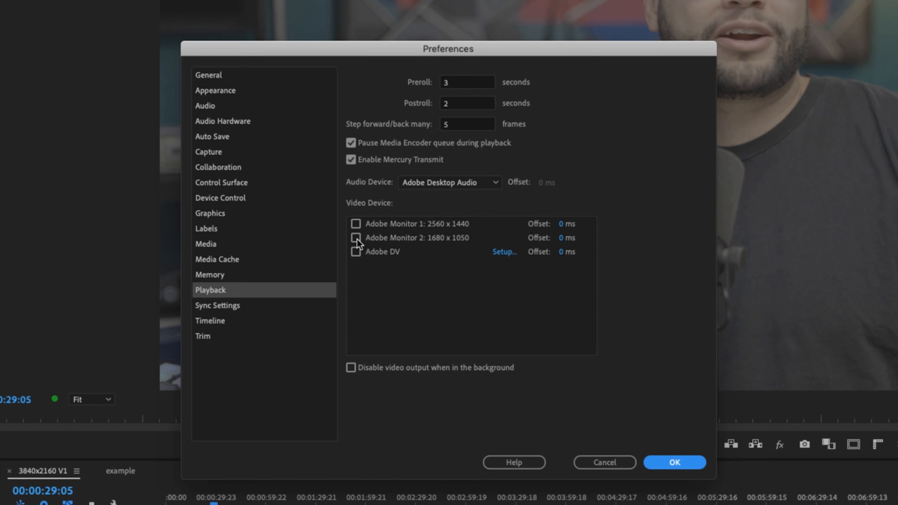
{"action": "left_click", "coordinate": [355, 238]}
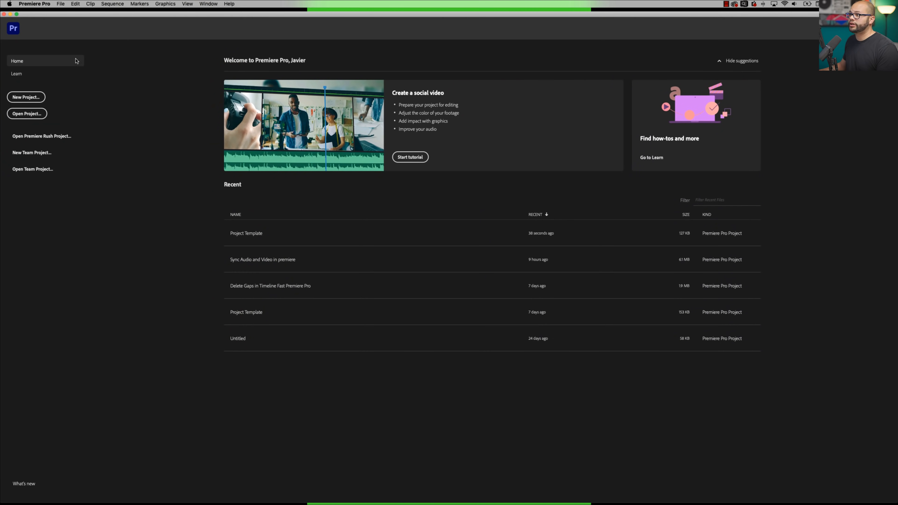
Delete all media cache files from the system via Media Cache preferences
{"action": "left_click", "coordinate": [34, 4]}
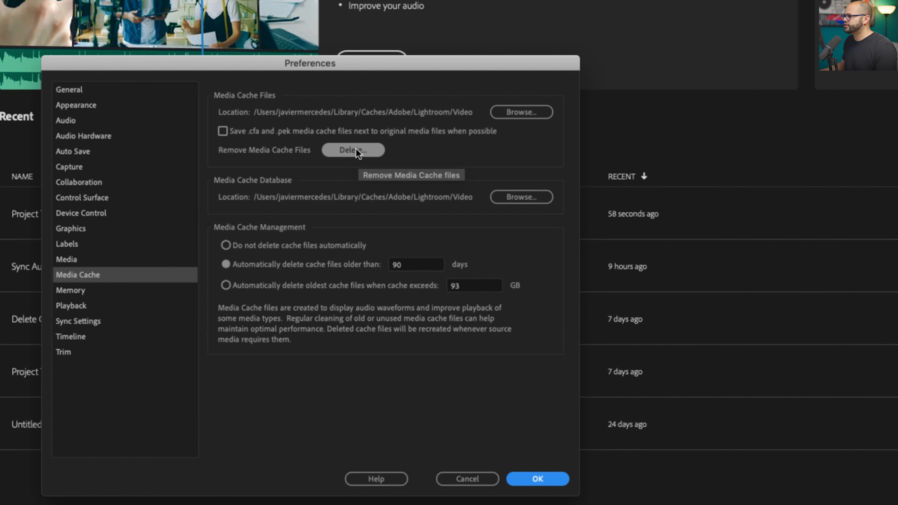
{"action": "left_click", "coordinate": [353, 150]}
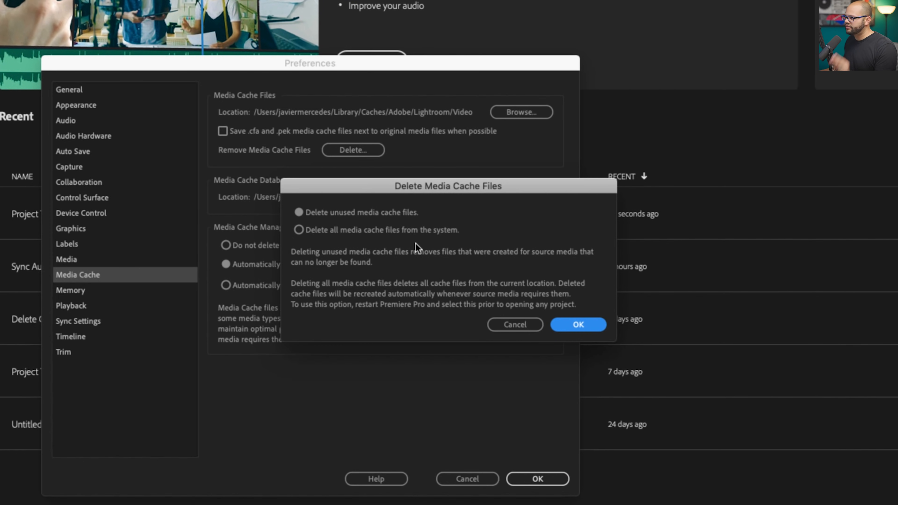
{"action": "mouse_move", "coordinate": [325, 239]}
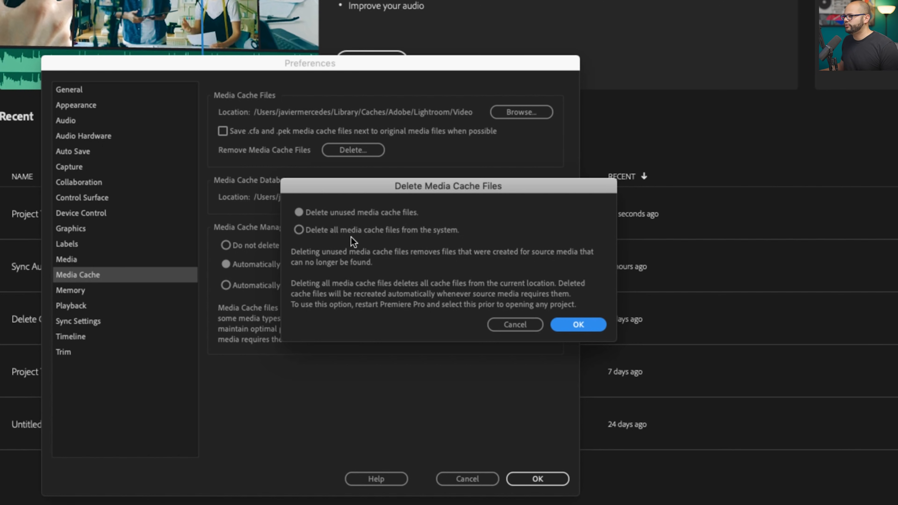
{"action": "mouse_move", "coordinate": [423, 240]}
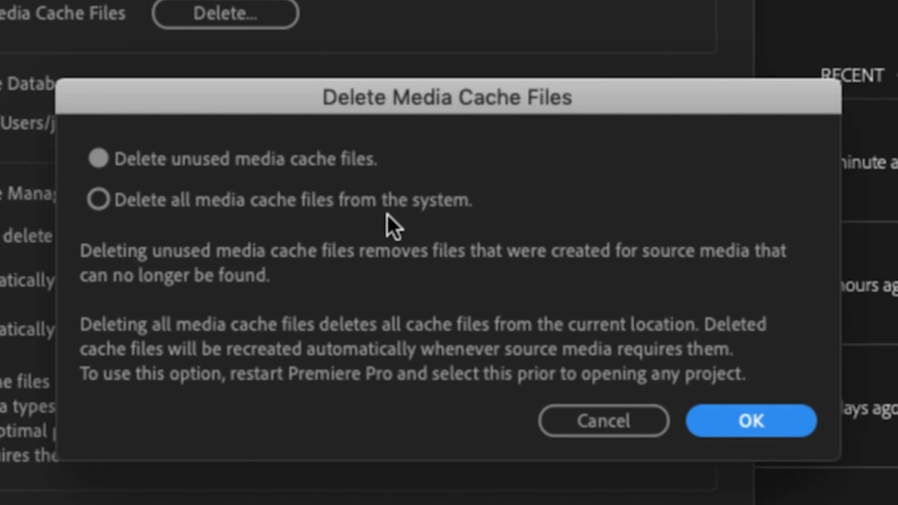
{"action": "mouse_move", "coordinate": [286, 210]}
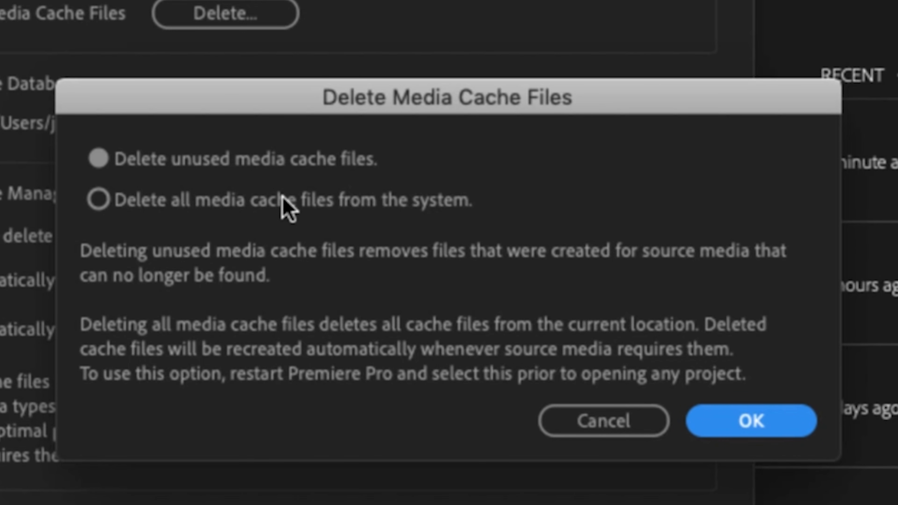
{"action": "mouse_move", "coordinate": [341, 235]}
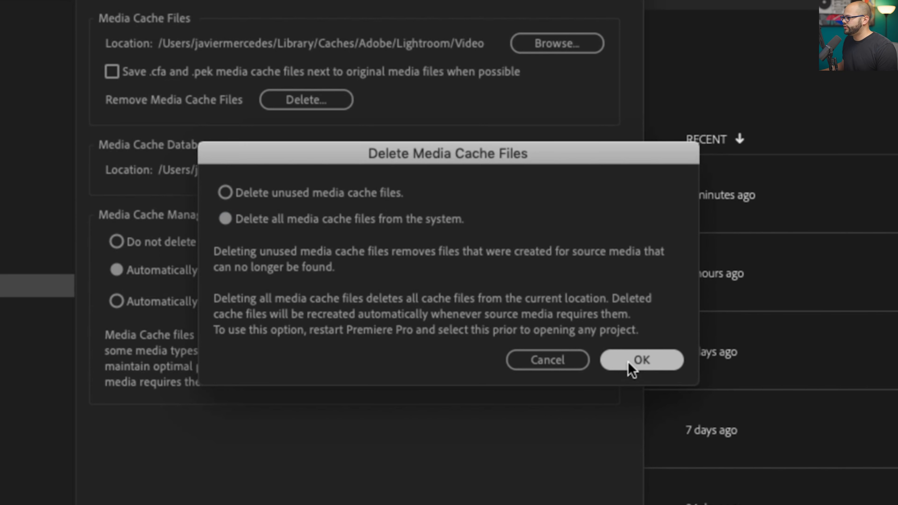
{"action": "left_click", "coordinate": [640, 360]}
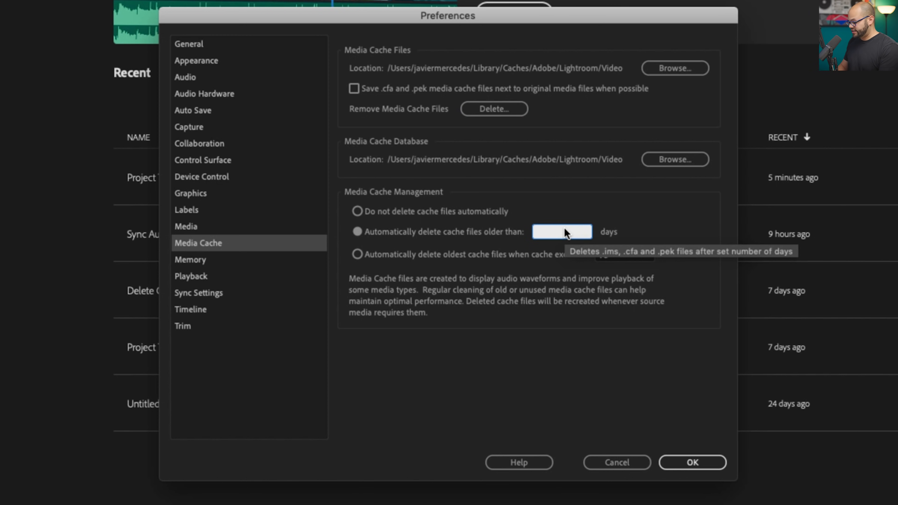
Auto-delete cache files older than 10 days and cap the cache at 50 GB
{"action": "type", "text": "10"}
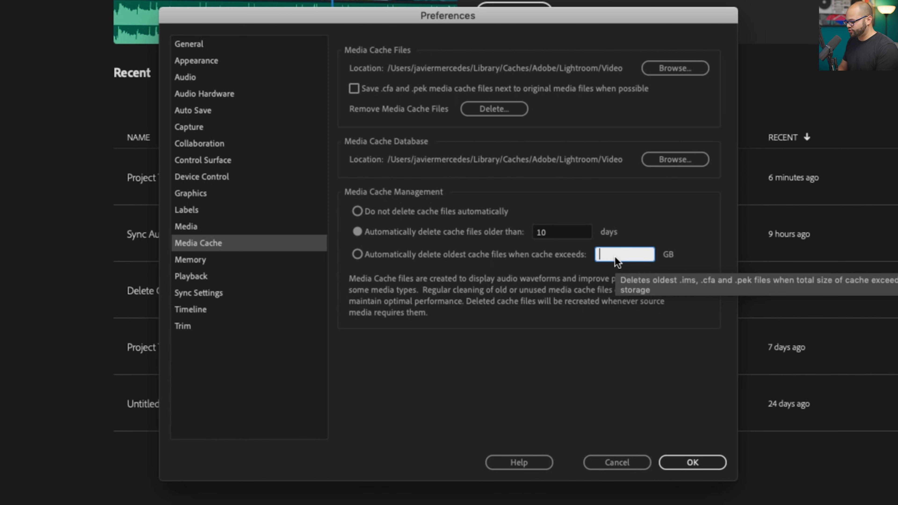
{"action": "type", "text": "50"}
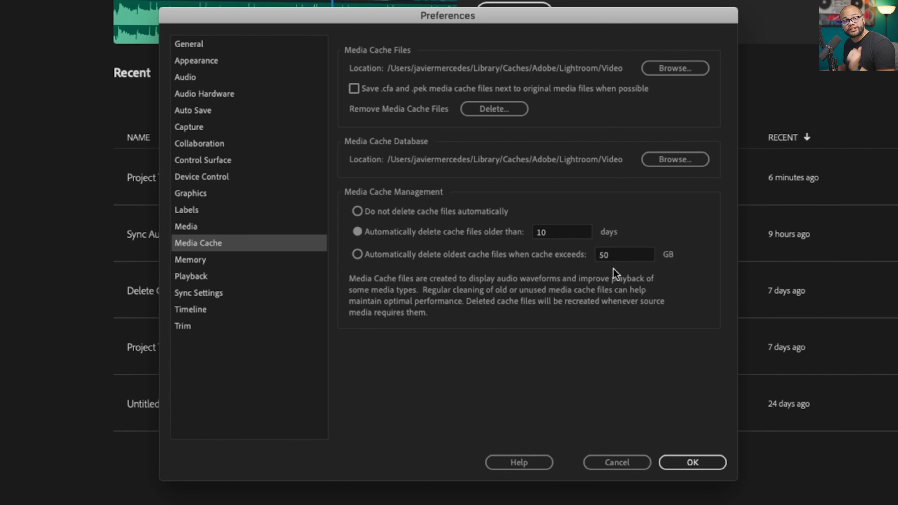
{"action": "left_click", "coordinate": [692, 462]}
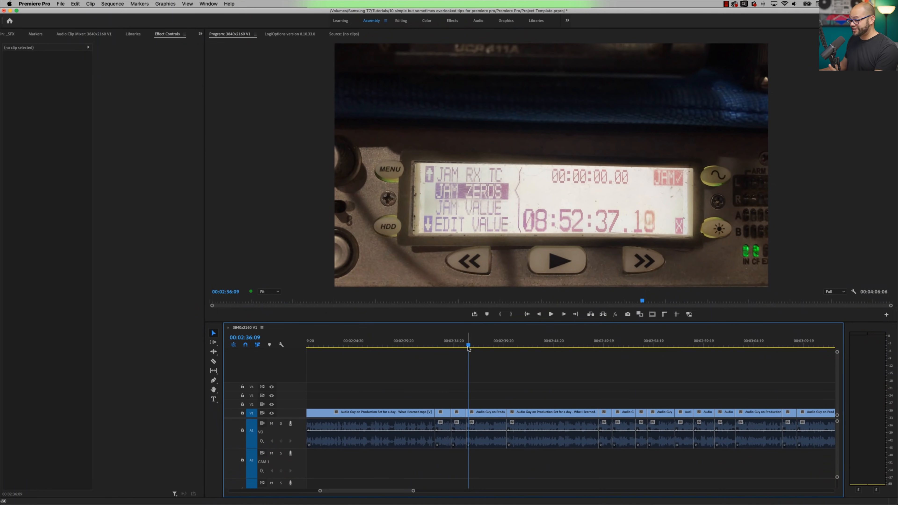
Select the V1 clip at 00:02:42 and view its Effect Controls properties
{"action": "left_click", "coordinate": [543, 347]}
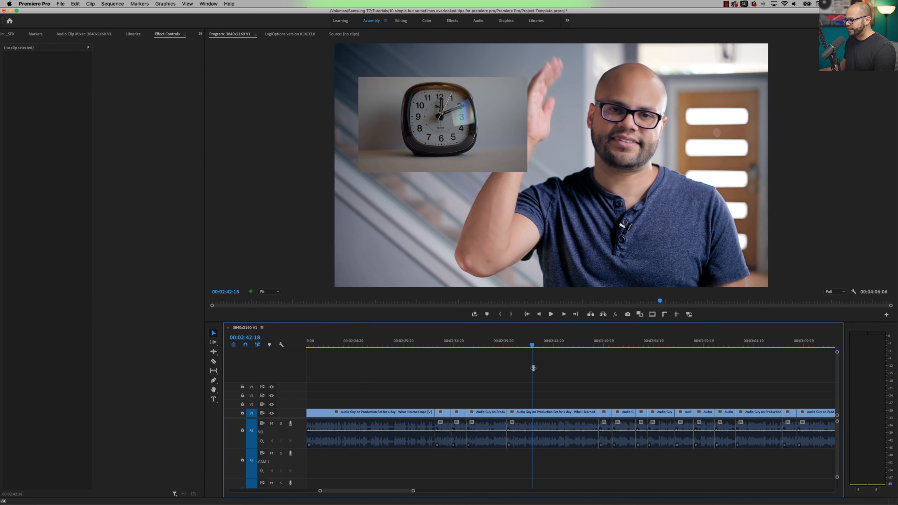
{"action": "left_click", "coordinate": [551, 413]}
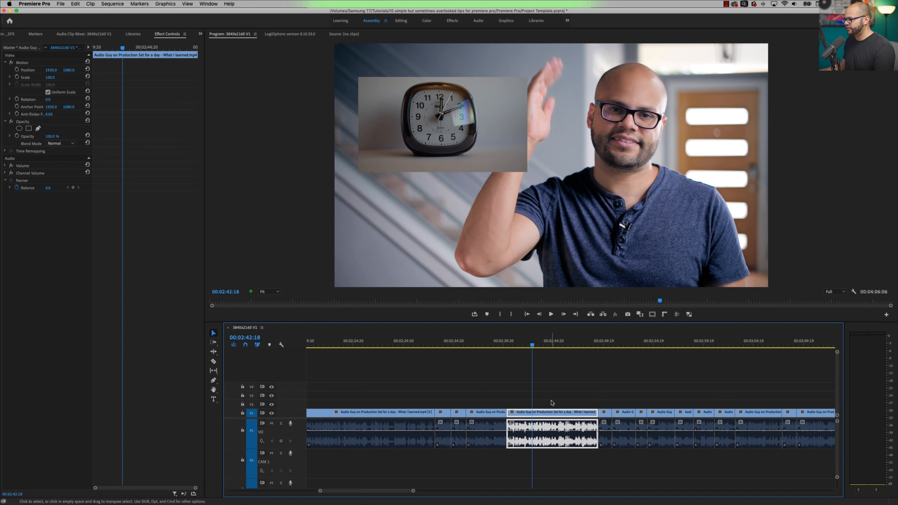
{"action": "mouse_move", "coordinate": [59, 102]}
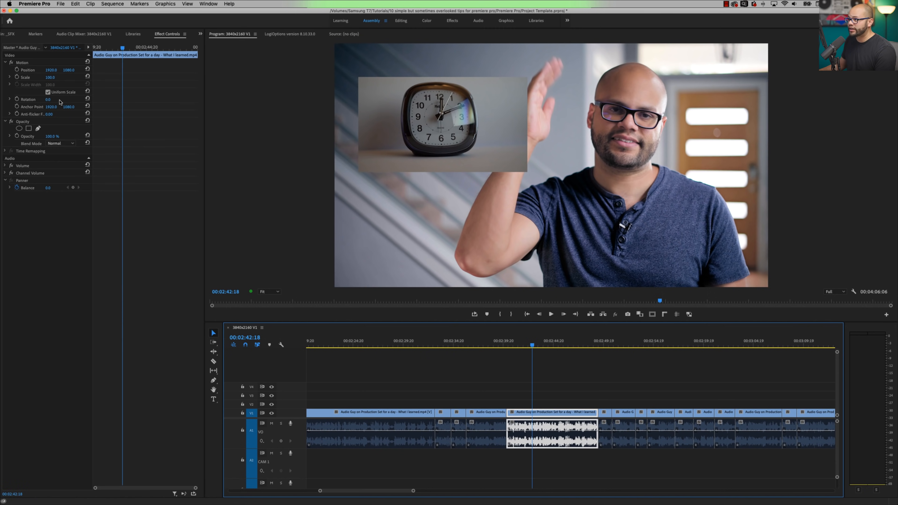
{"action": "left_click", "coordinate": [485, 344]}
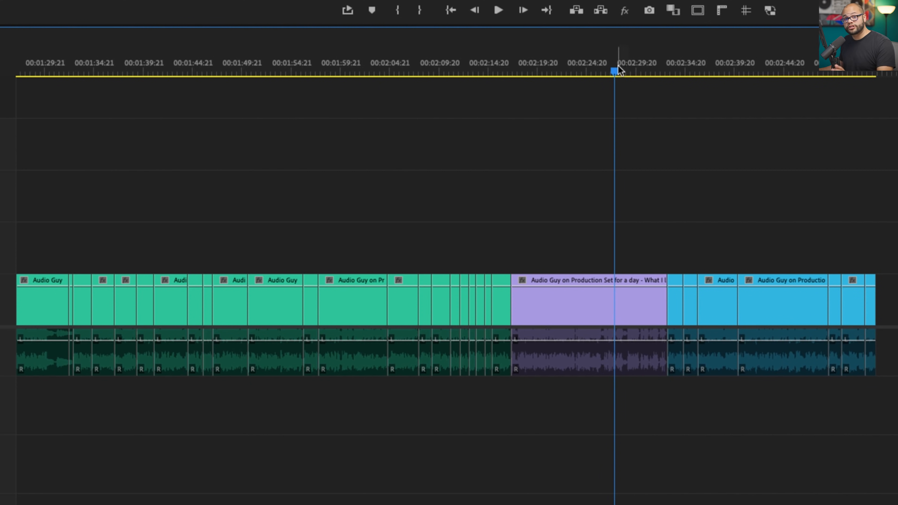
Park the playhead near 00:01:50 and select the clips to its right
{"action": "left_click", "coordinate": [257, 69]}
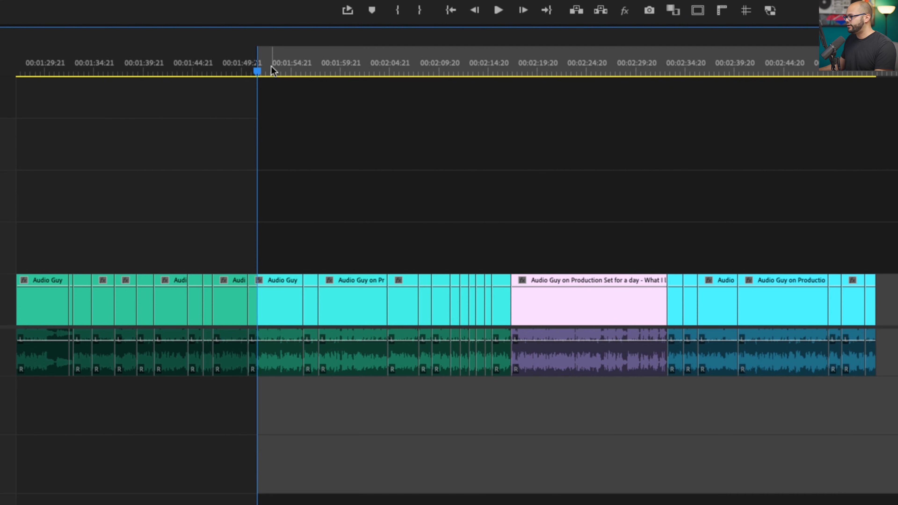
{"action": "left_click", "coordinate": [697, 71]}
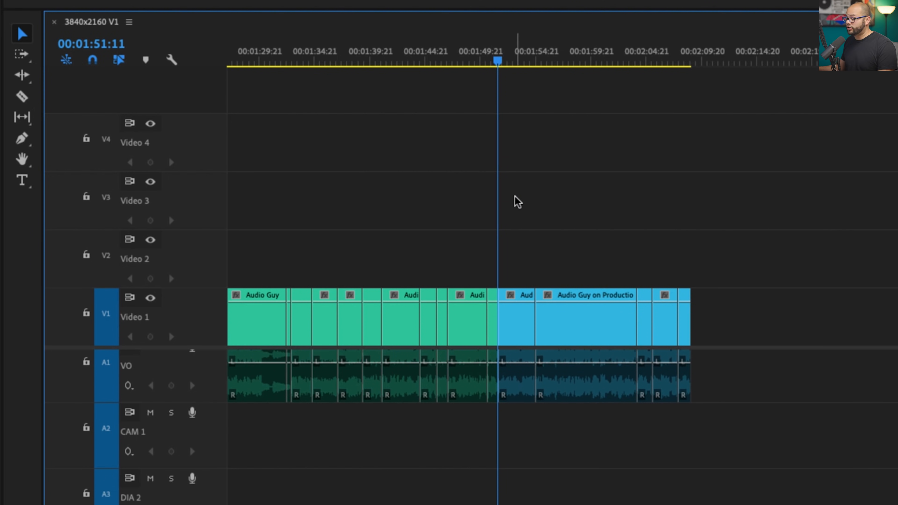
{"action": "left_click", "coordinate": [584, 318]}
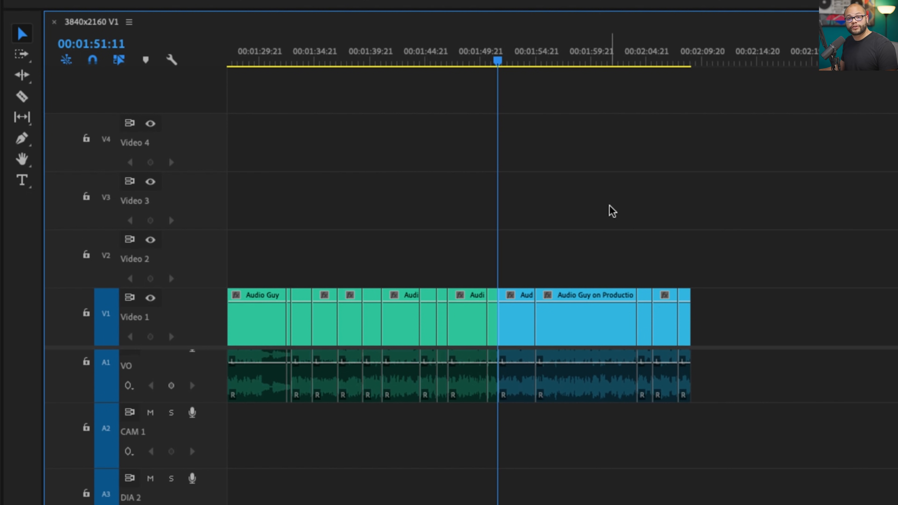
{"action": "left_click", "coordinate": [585, 319]}
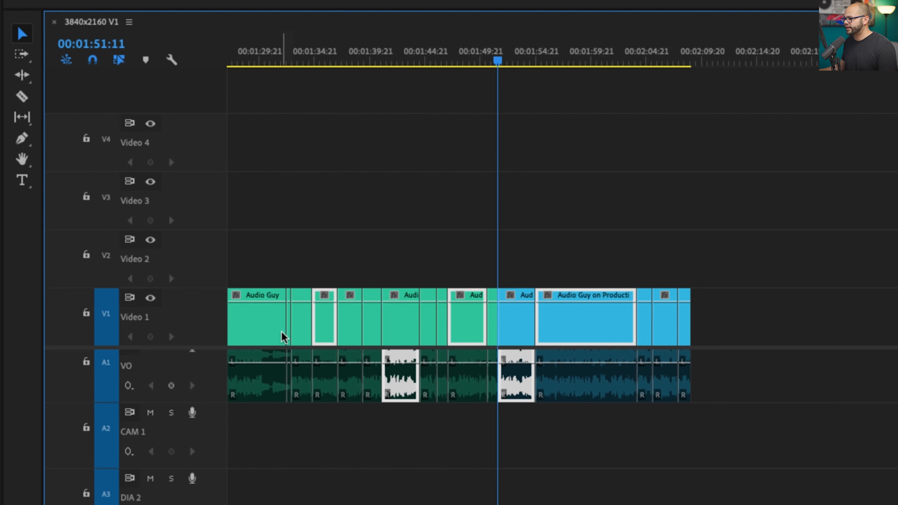
{"action": "left_click", "coordinate": [585, 321]}
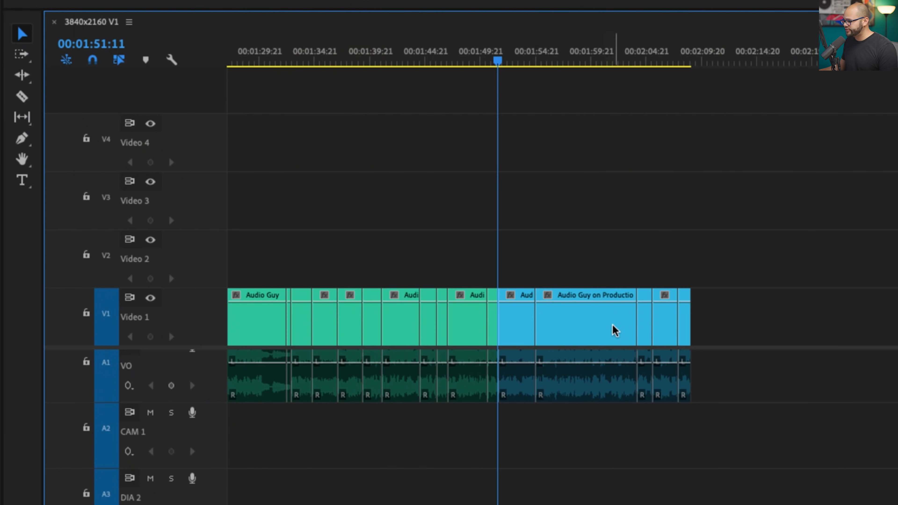
{"action": "left_click", "coordinate": [584, 321]}
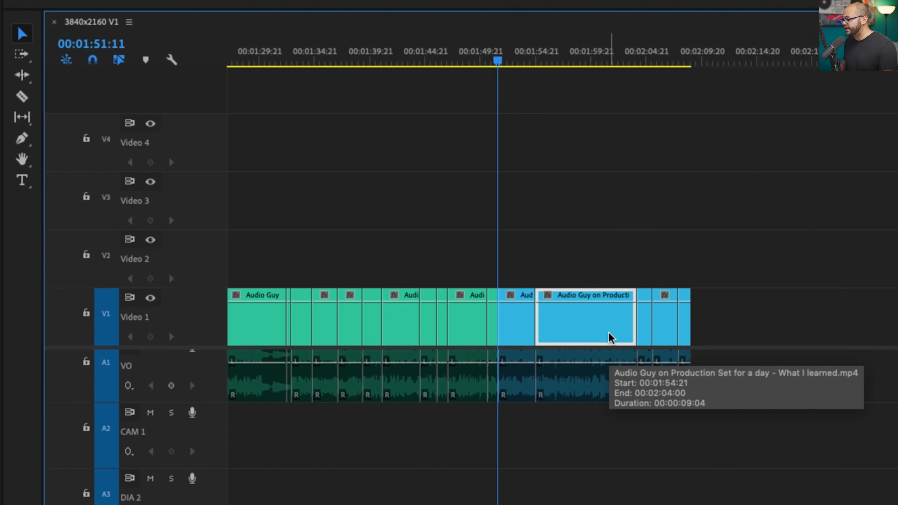
{"action": "left_click_drag", "start_coordinate": [584, 318], "coordinate": [585, 201]}
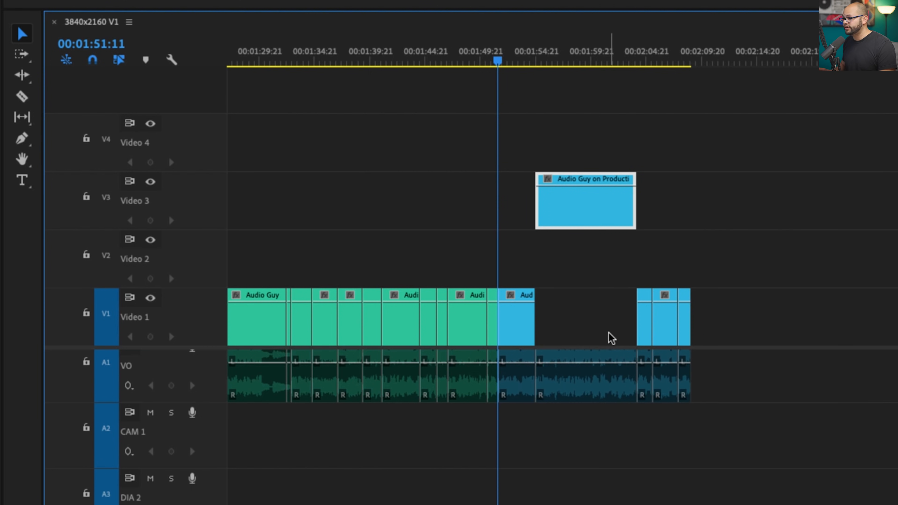
{"action": "left_click_drag", "start_coordinate": [584, 201], "coordinate": [584, 318]}
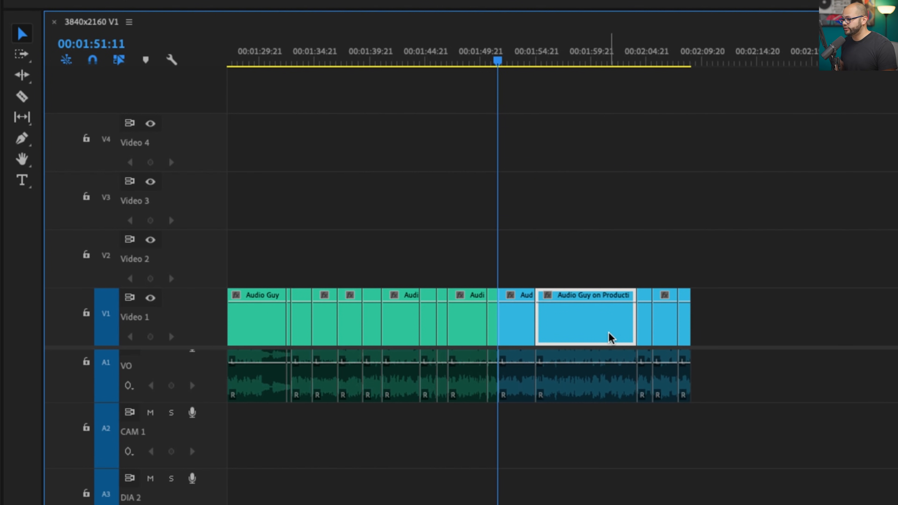
{"action": "left_click_drag", "start_coordinate": [585, 318], "coordinate": [585, 201]}
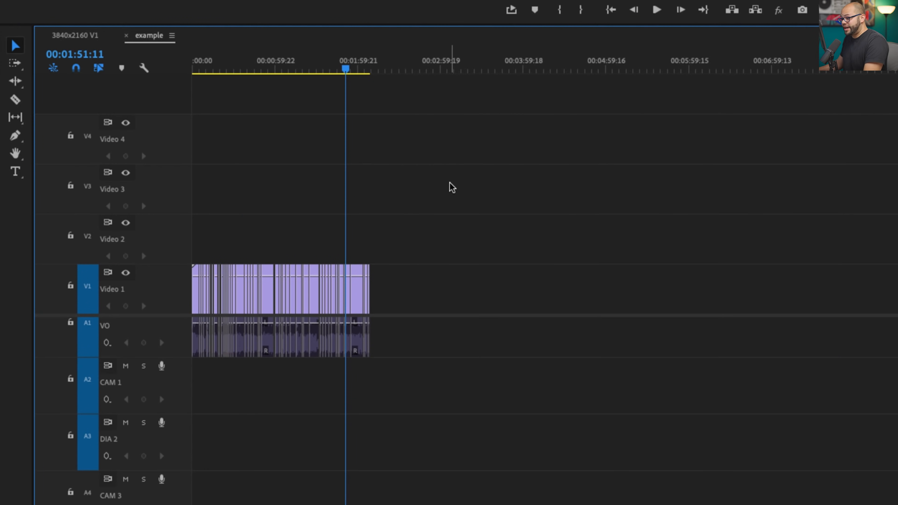
{"action": "mouse_move", "coordinate": [487, 182]}
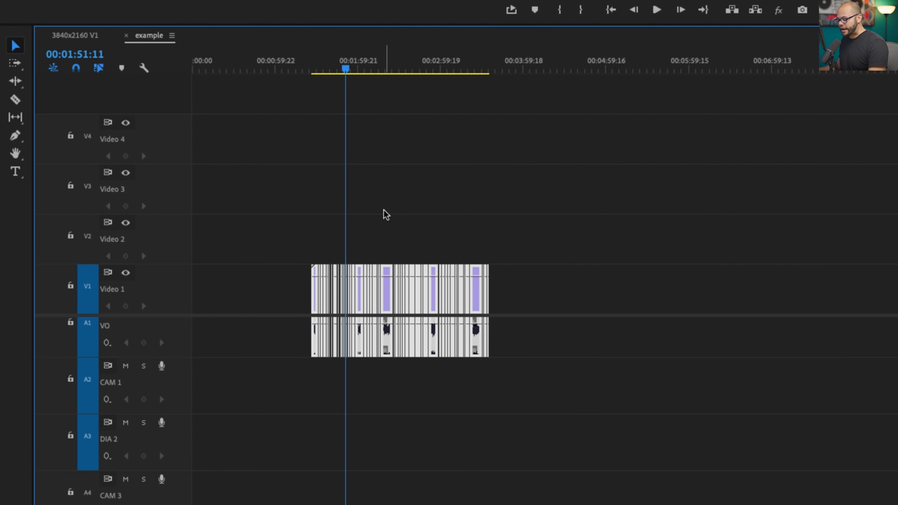
{"action": "mouse_move", "coordinate": [391, 308]}
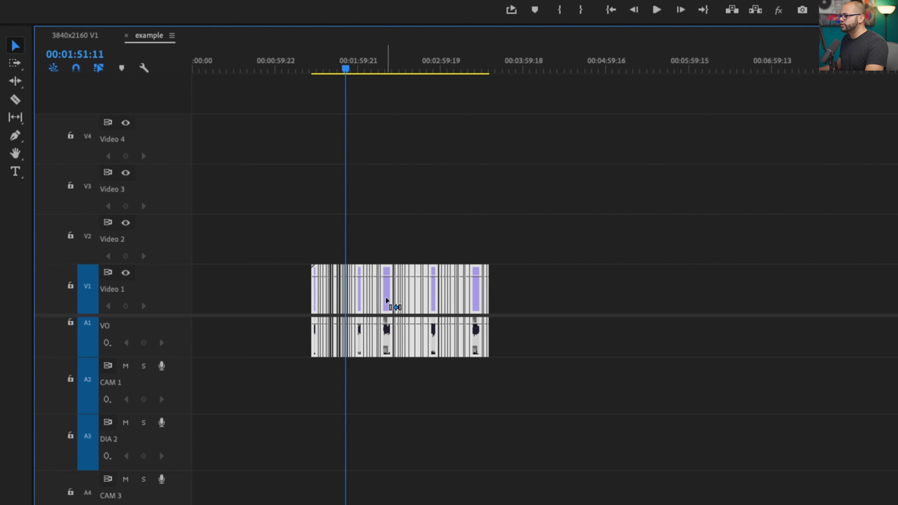
Drag all example-sequence clips into 3840x2160 V1 and insert them near the start
{"action": "left_click_drag", "start_coordinate": [391, 308], "coordinate": [228, 110]}
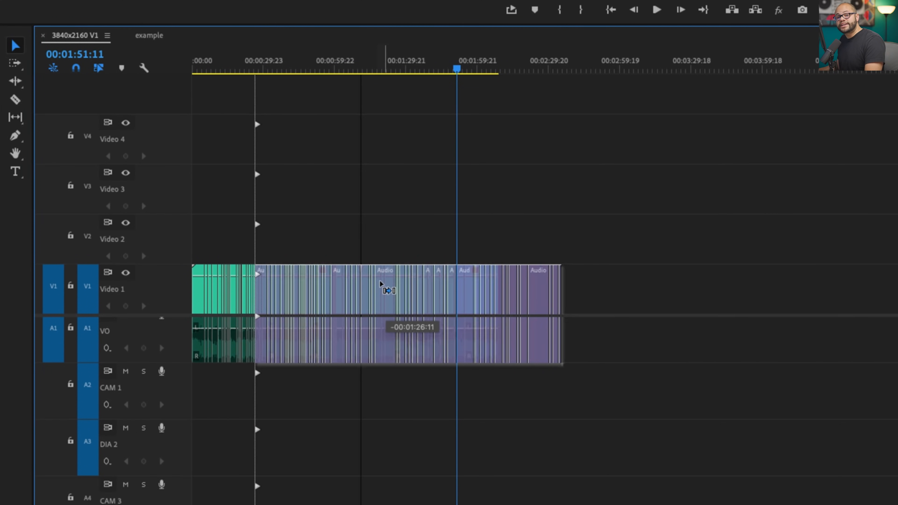
{"action": "left_click_drag", "start_coordinate": [387, 291], "coordinate": [378, 335]}
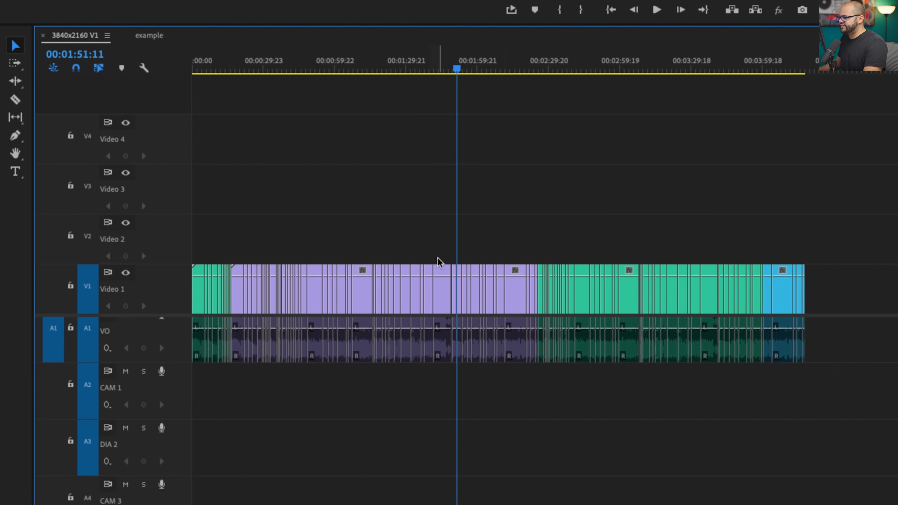
{"action": "mouse_move", "coordinate": [835, 229]}
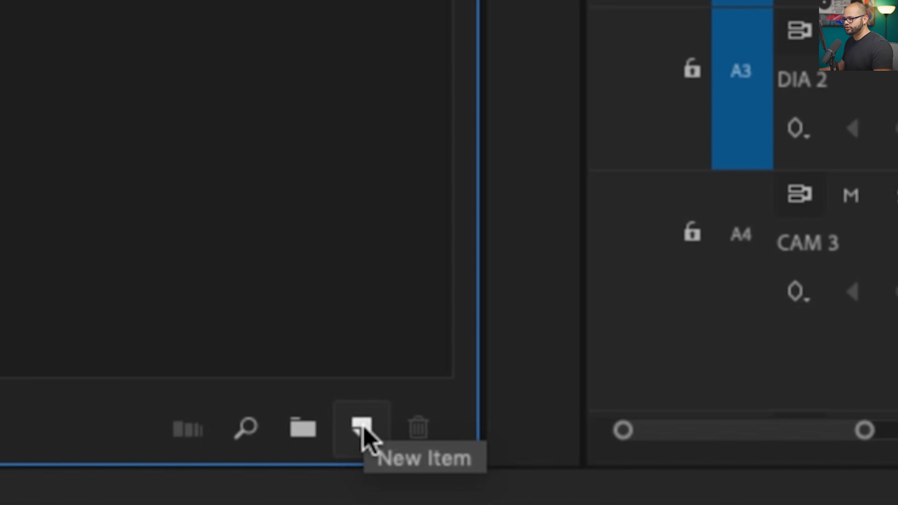
Create a 3840x2160 color matte in green 00FF47 named Green Matte
{"action": "left_click", "coordinate": [360, 428]}
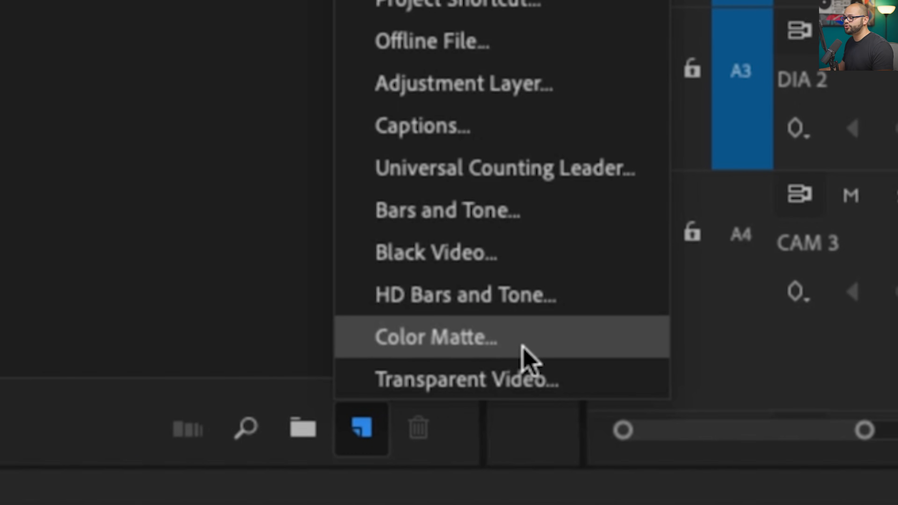
{"action": "left_click", "coordinate": [436, 337]}
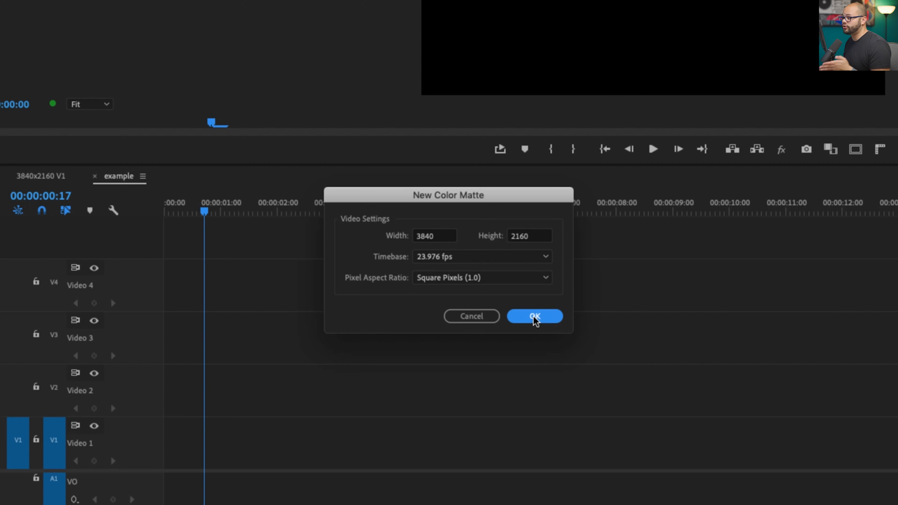
{"action": "left_click", "coordinate": [533, 316]}
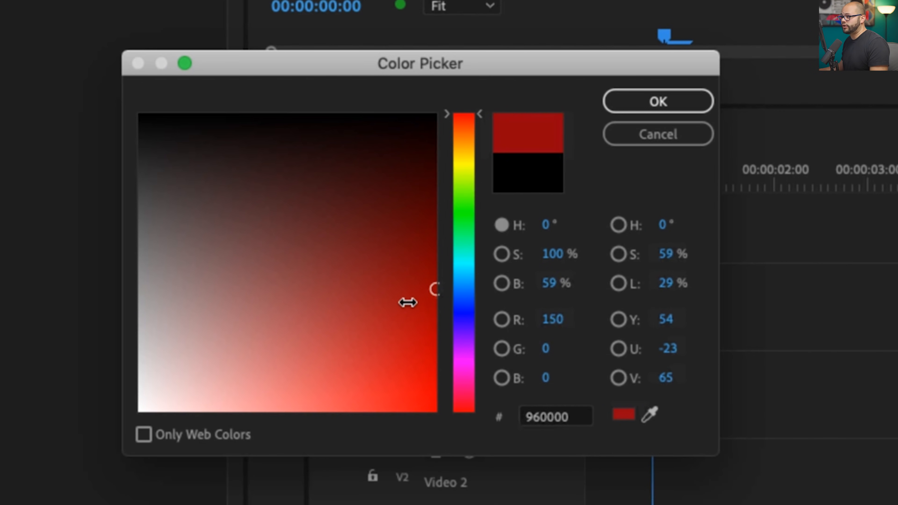
{"action": "left_click", "coordinate": [464, 143]}
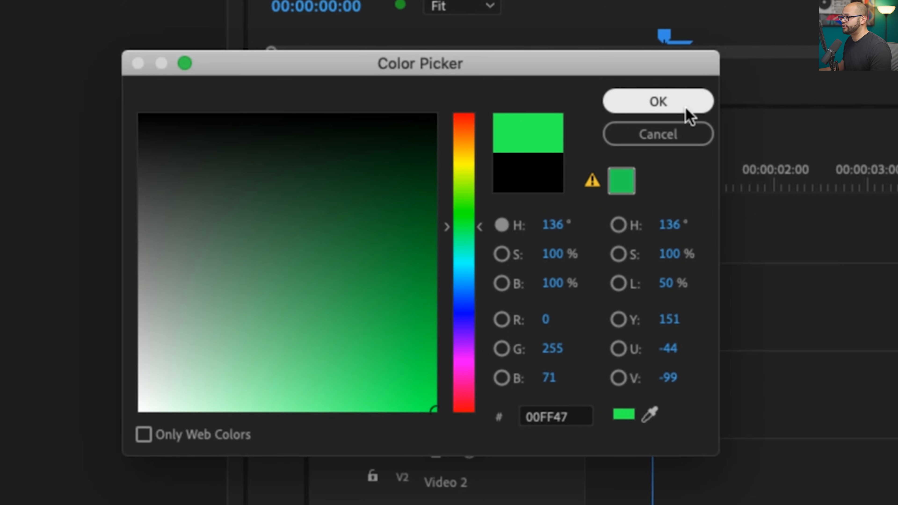
{"action": "left_click", "coordinate": [658, 102]}
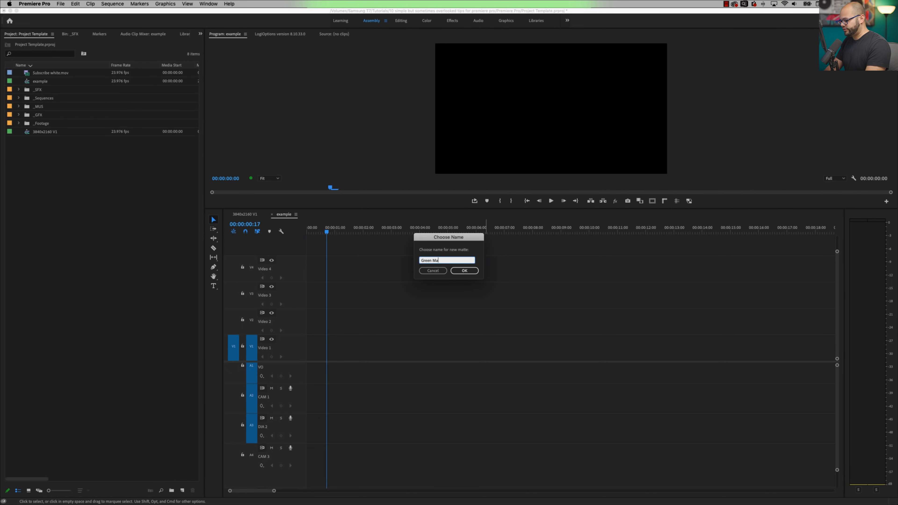
{"action": "left_click", "coordinate": [464, 270]}
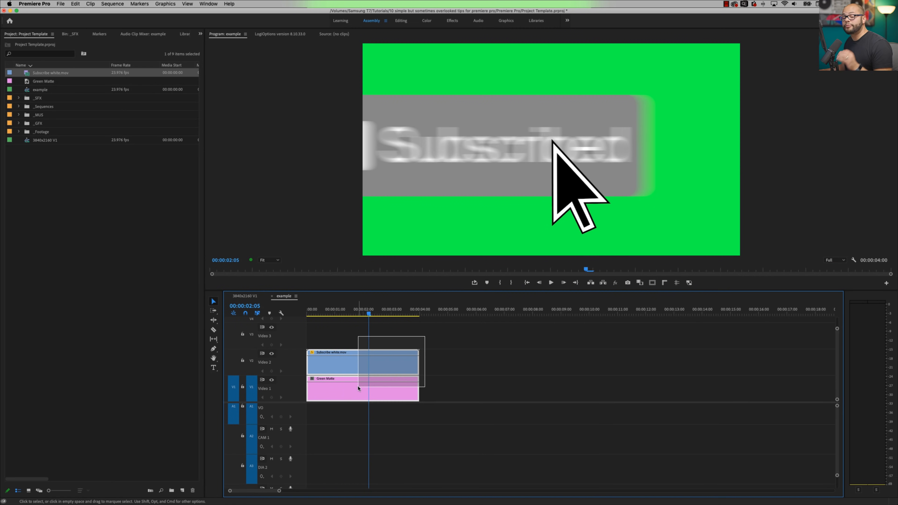
Nest the Subscribe clip and Green Matte into Nested Sequence 01
{"action": "right_click", "coordinate": [362, 390]}
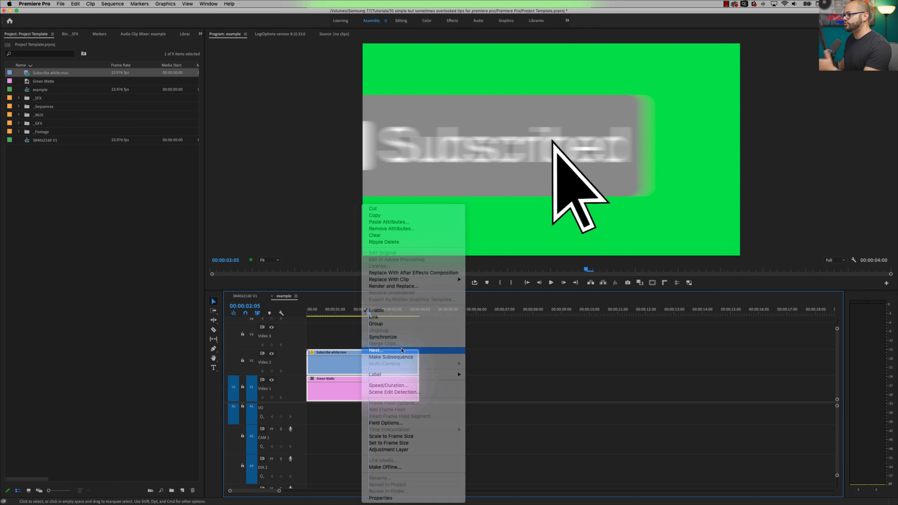
{"action": "left_click", "coordinate": [375, 350]}
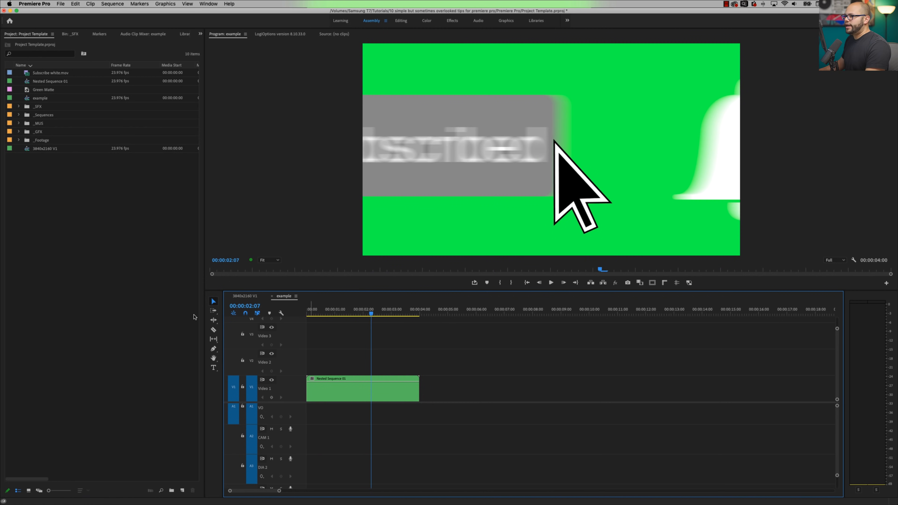
{"action": "left_click", "coordinate": [173, 34]}
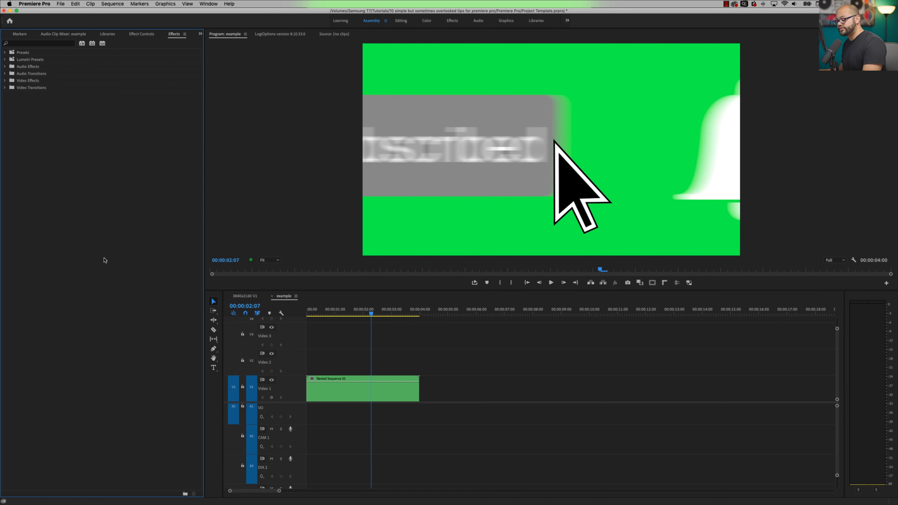
{"action": "mouse_move", "coordinate": [173, 136]}
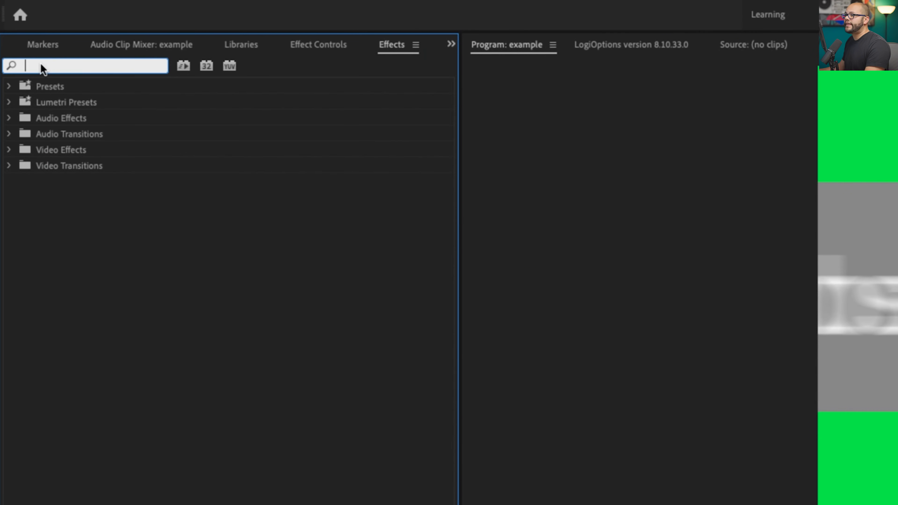
Apply Ultra Key to the nested sequence and expand its Matte Generation settings
{"action": "type", "text": "ultra"}
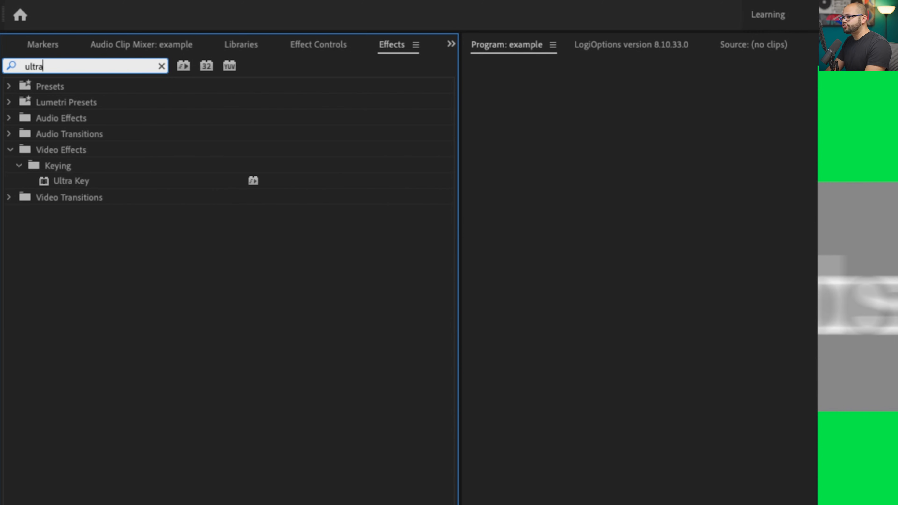
{"action": "left_click", "coordinate": [70, 181]}
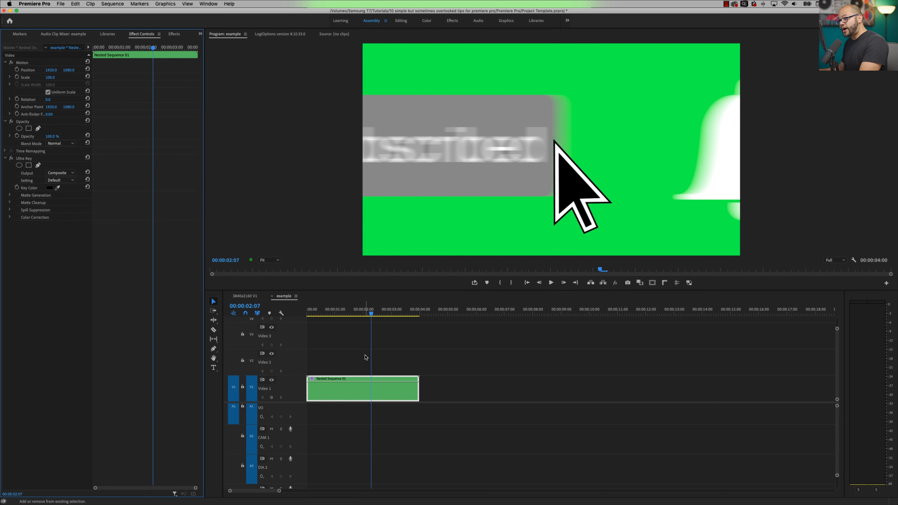
{"action": "mouse_move", "coordinate": [100, 255]}
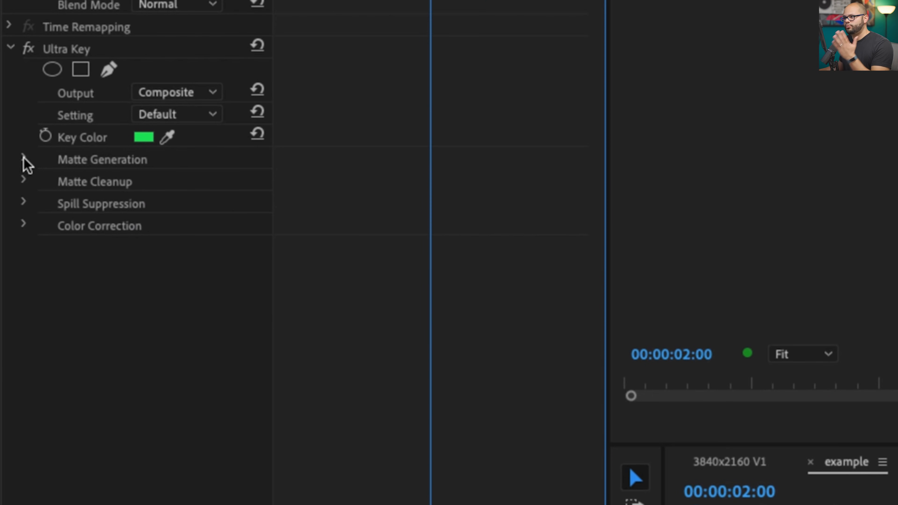
{"action": "left_click", "coordinate": [24, 159]}
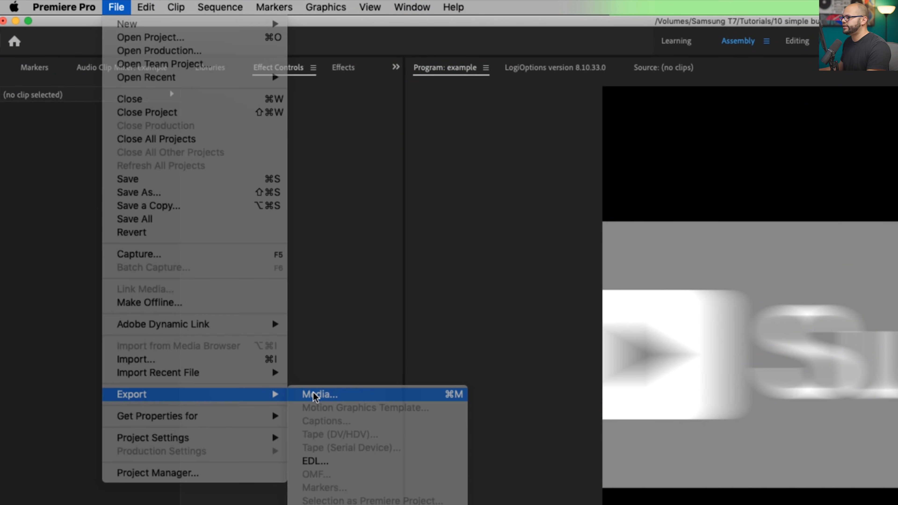
Export as QuickTime with Render at Maximum Depth and 8bpc + alpha
{"action": "left_click", "coordinate": [319, 394]}
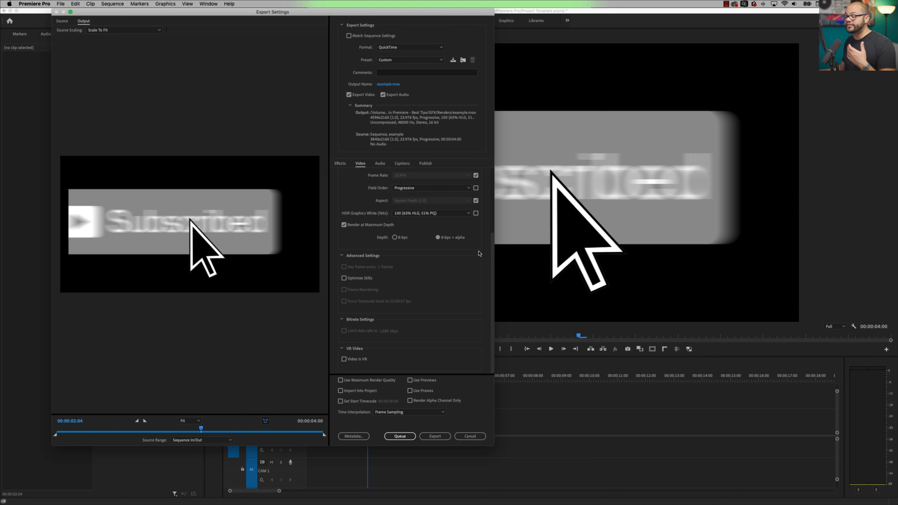
{"action": "left_click", "coordinate": [435, 436]}
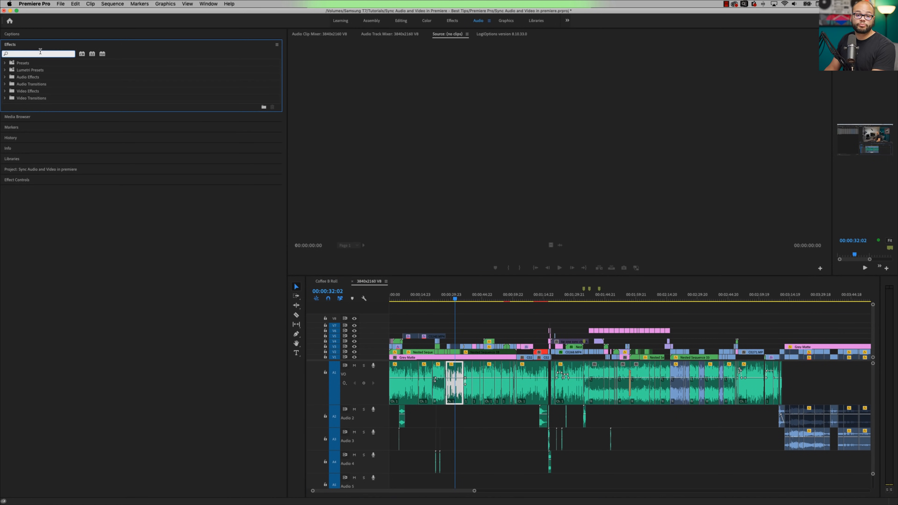
Filter the audio effects by 'mu' to surface Multiband Compressor under Amplitude and Compression
{"action": "type", "text": "mult"}
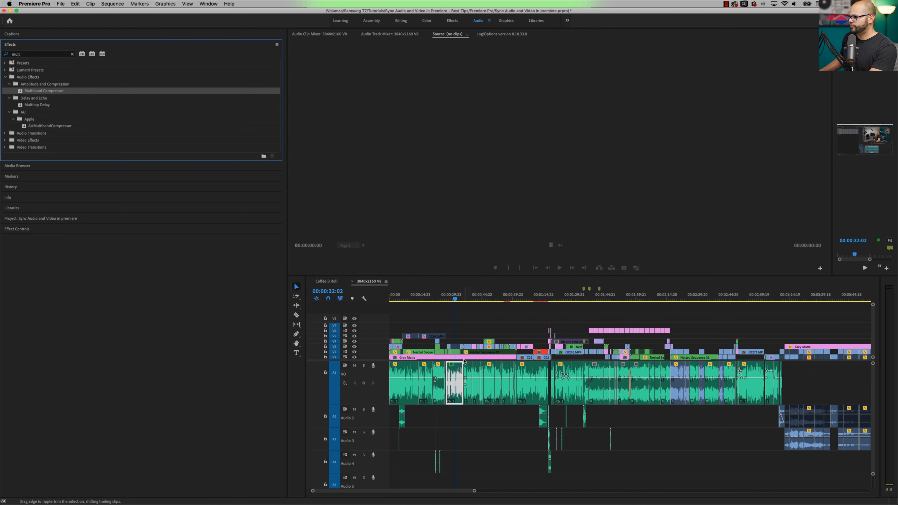
{"action": "mouse_move", "coordinate": [115, 113]}
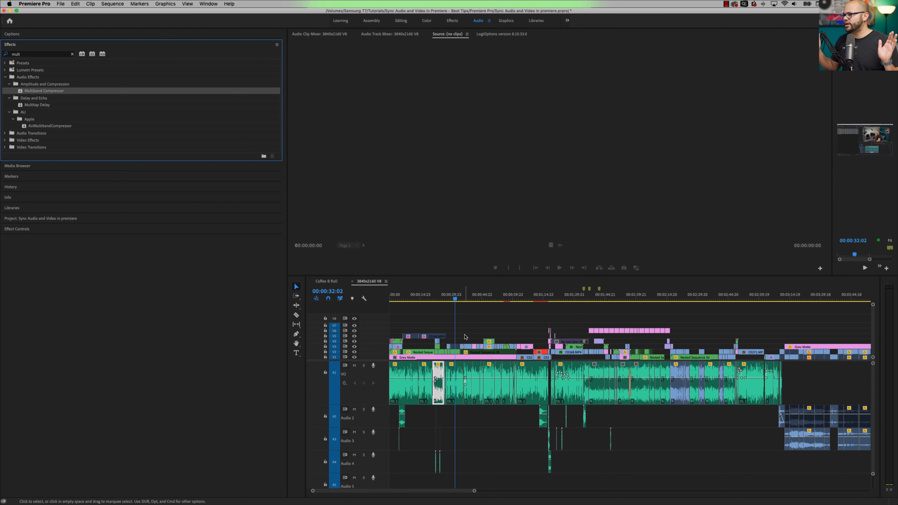
{"action": "left_click", "coordinate": [467, 330]}
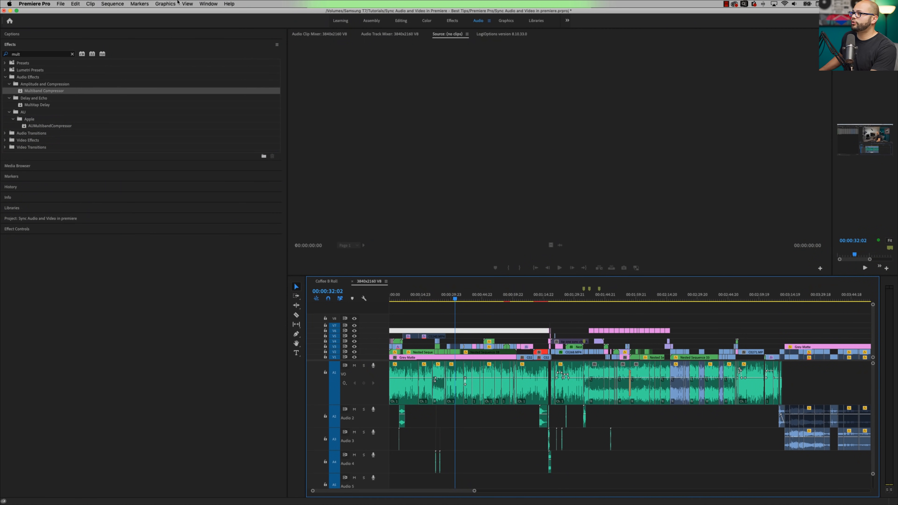
Show the Audio Track Mixer for 3840x2160 V8 and select the voiceover clip on A1
{"action": "left_click", "coordinate": [208, 4]}
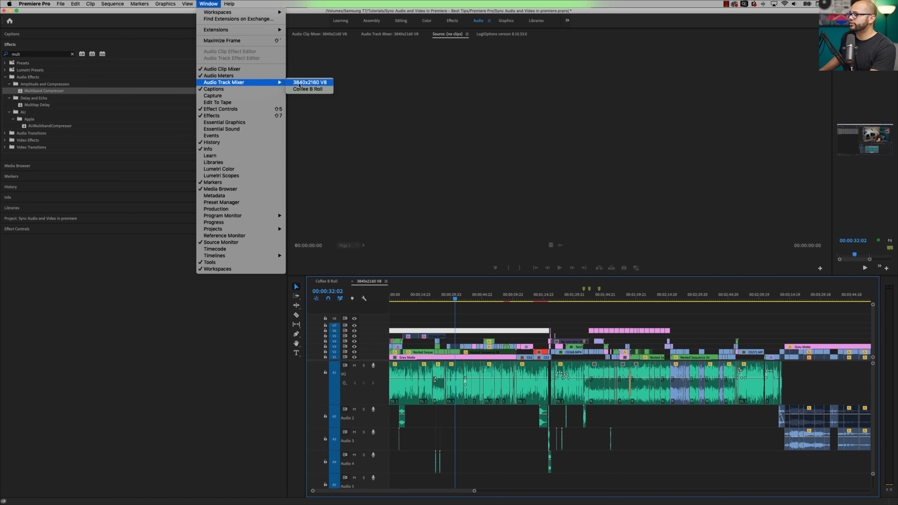
{"action": "left_click", "coordinate": [310, 82]}
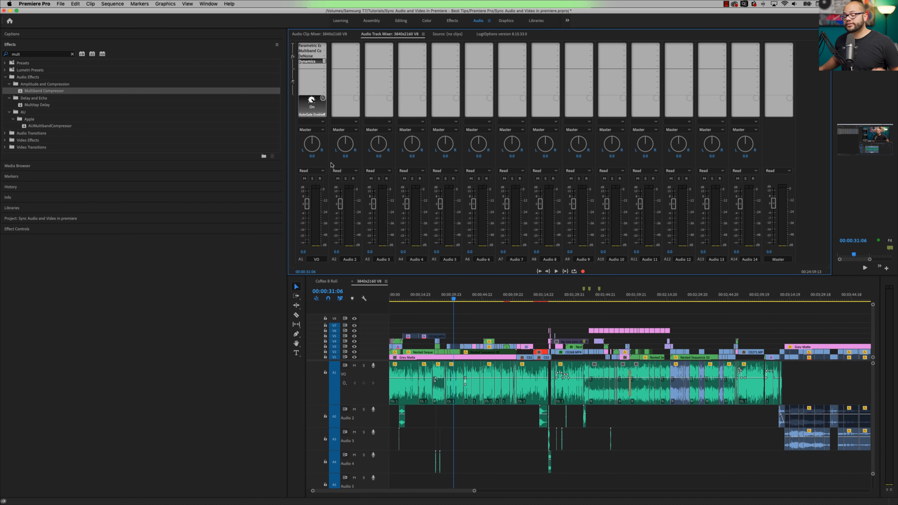
{"action": "mouse_move", "coordinate": [470, 403]}
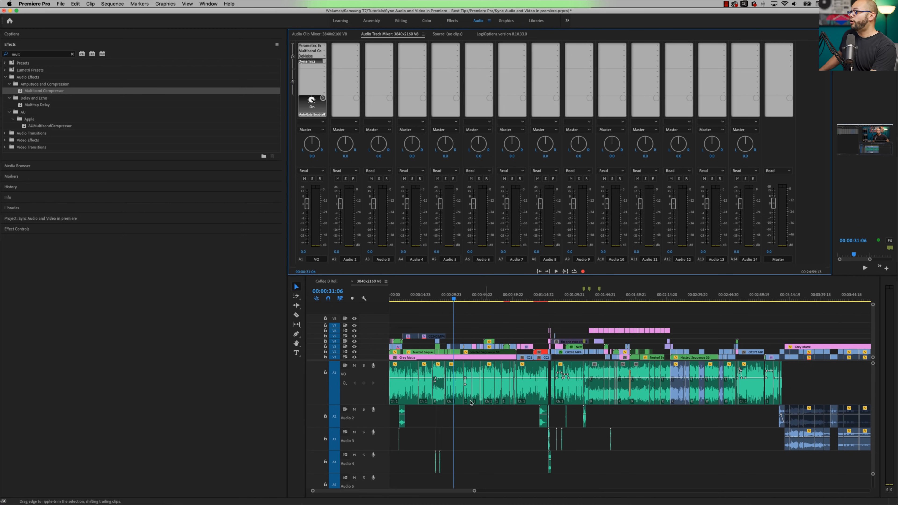
{"action": "left_click", "coordinate": [487, 417]}
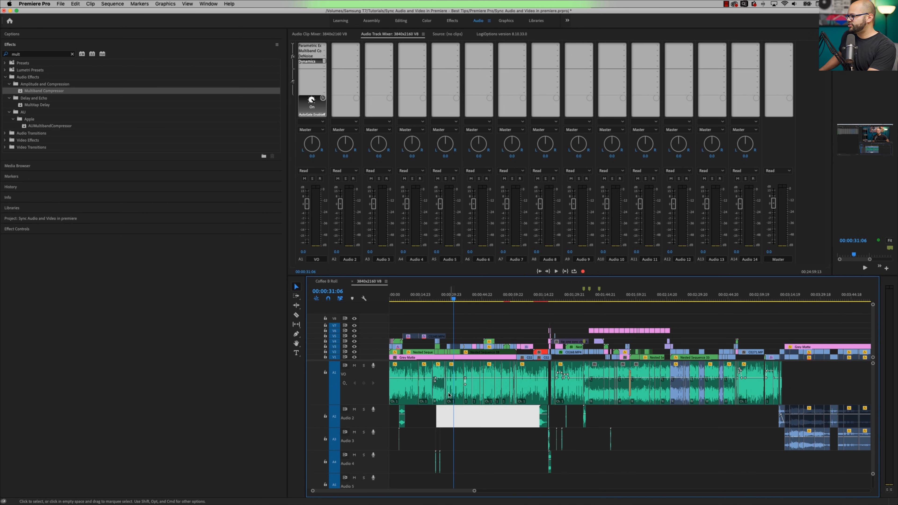
{"action": "left_click", "coordinate": [453, 384]}
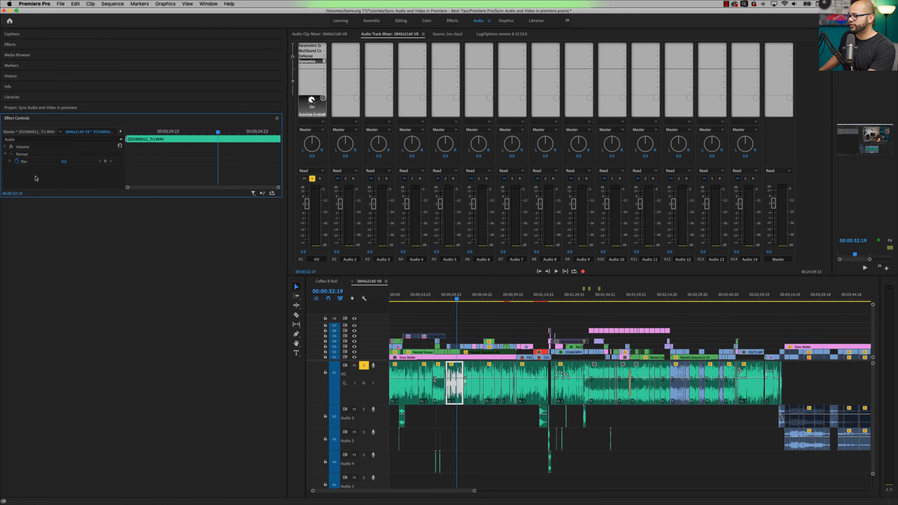
{"action": "mouse_move", "coordinate": [174, 295]}
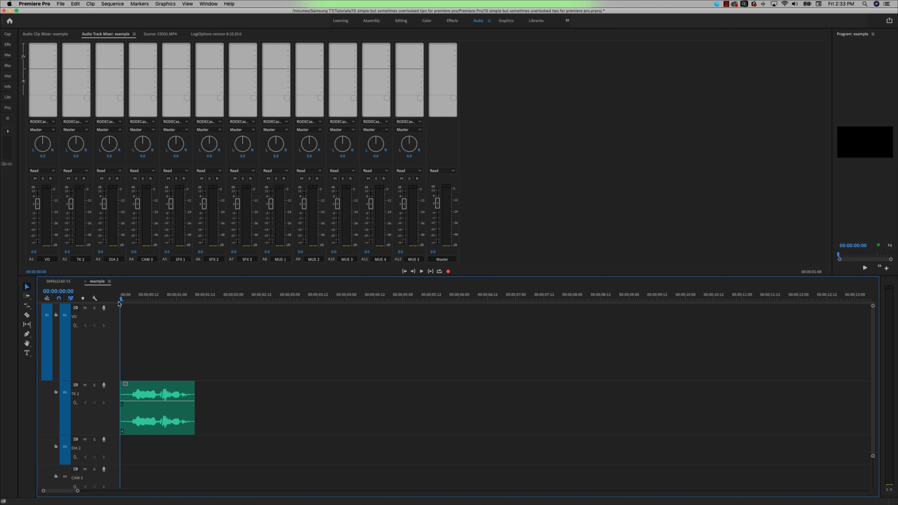
{"action": "mouse_move", "coordinate": [95, 198]}
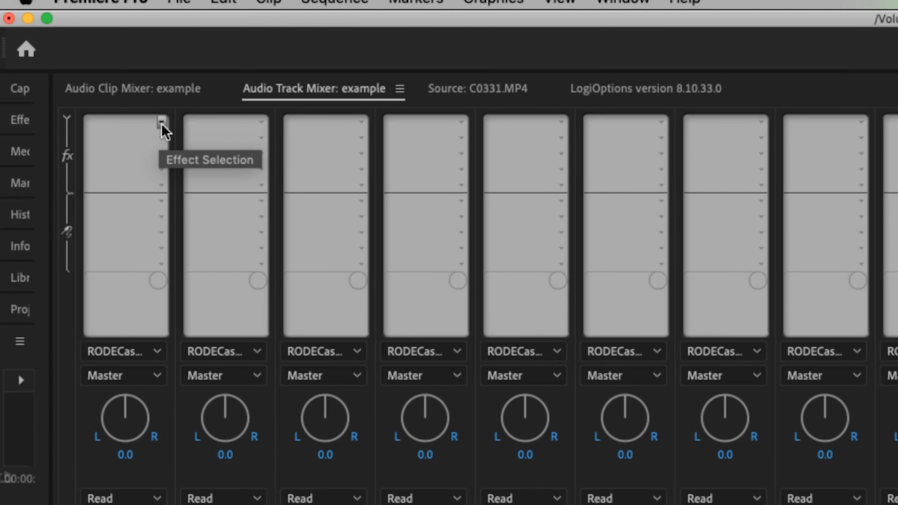
Insert Multiband Compressor in the VO track's first effect slot and dismiss its editor
{"action": "left_click", "coordinate": [162, 122]}
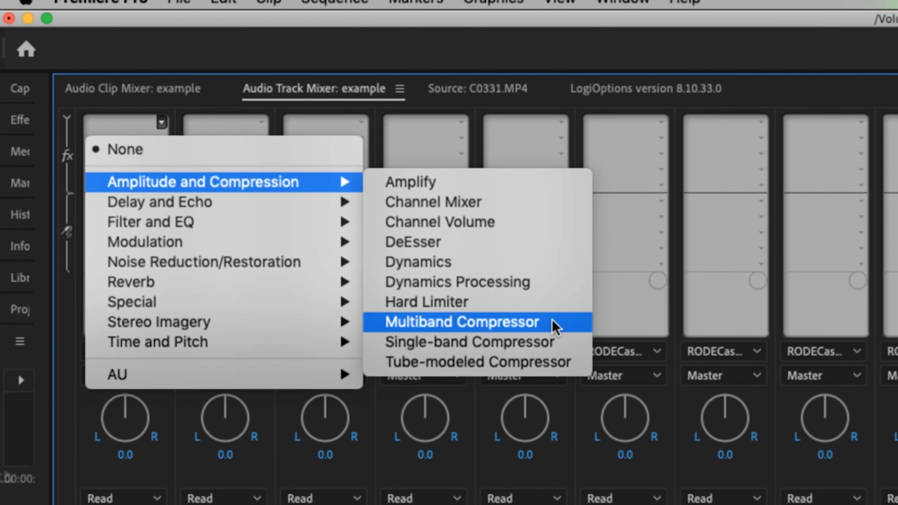
{"action": "left_click", "coordinate": [462, 321]}
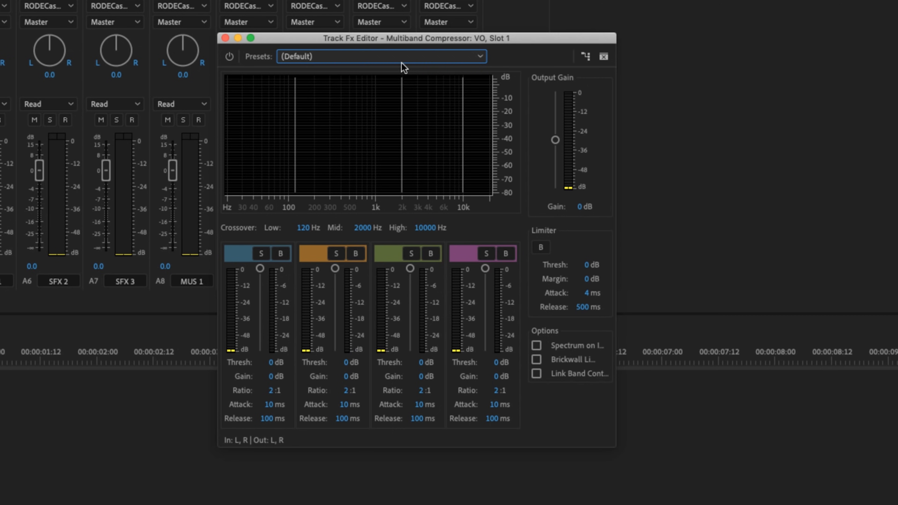
{"action": "left_click", "coordinate": [380, 56]}
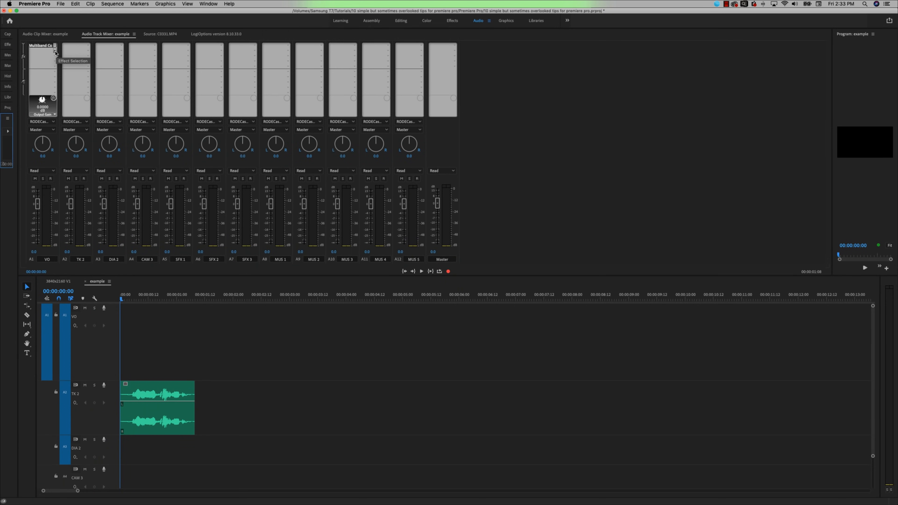
Insert a Highpass filter in the VO track's second slot and play the sequence back
{"action": "left_click", "coordinate": [53, 51]}
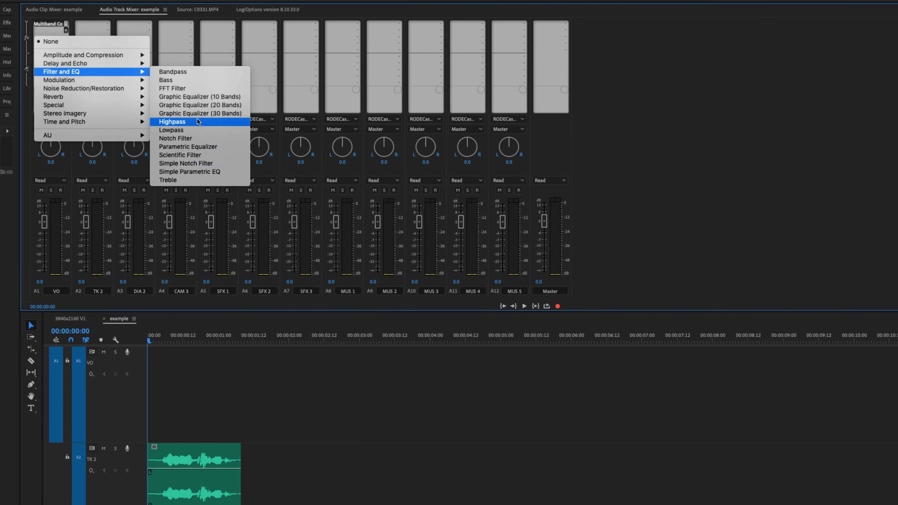
{"action": "left_click", "coordinate": [172, 121]}
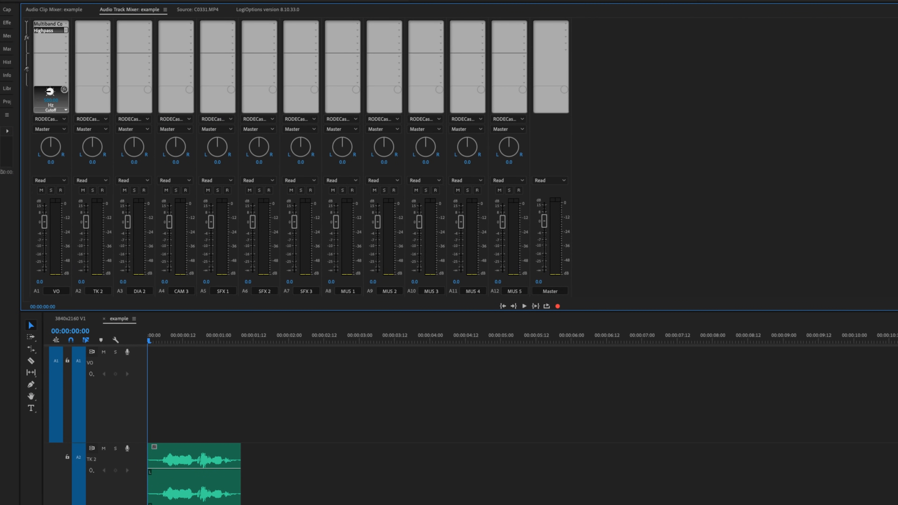
{"action": "mouse_move", "coordinate": [115, 458]}
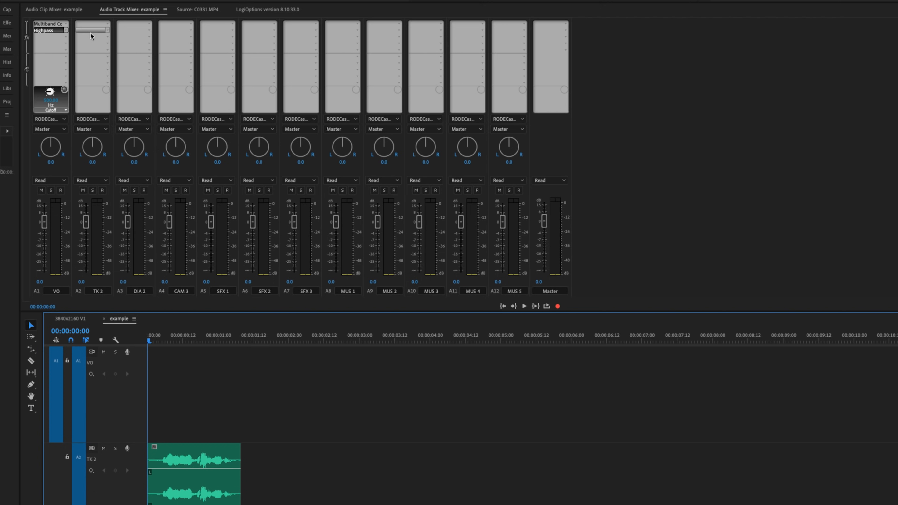
{"action": "left_click", "coordinate": [523, 306]}
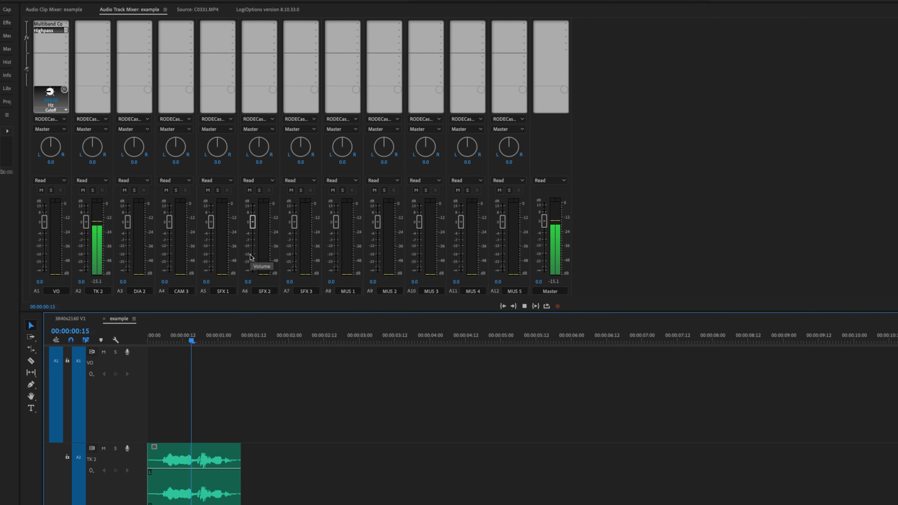